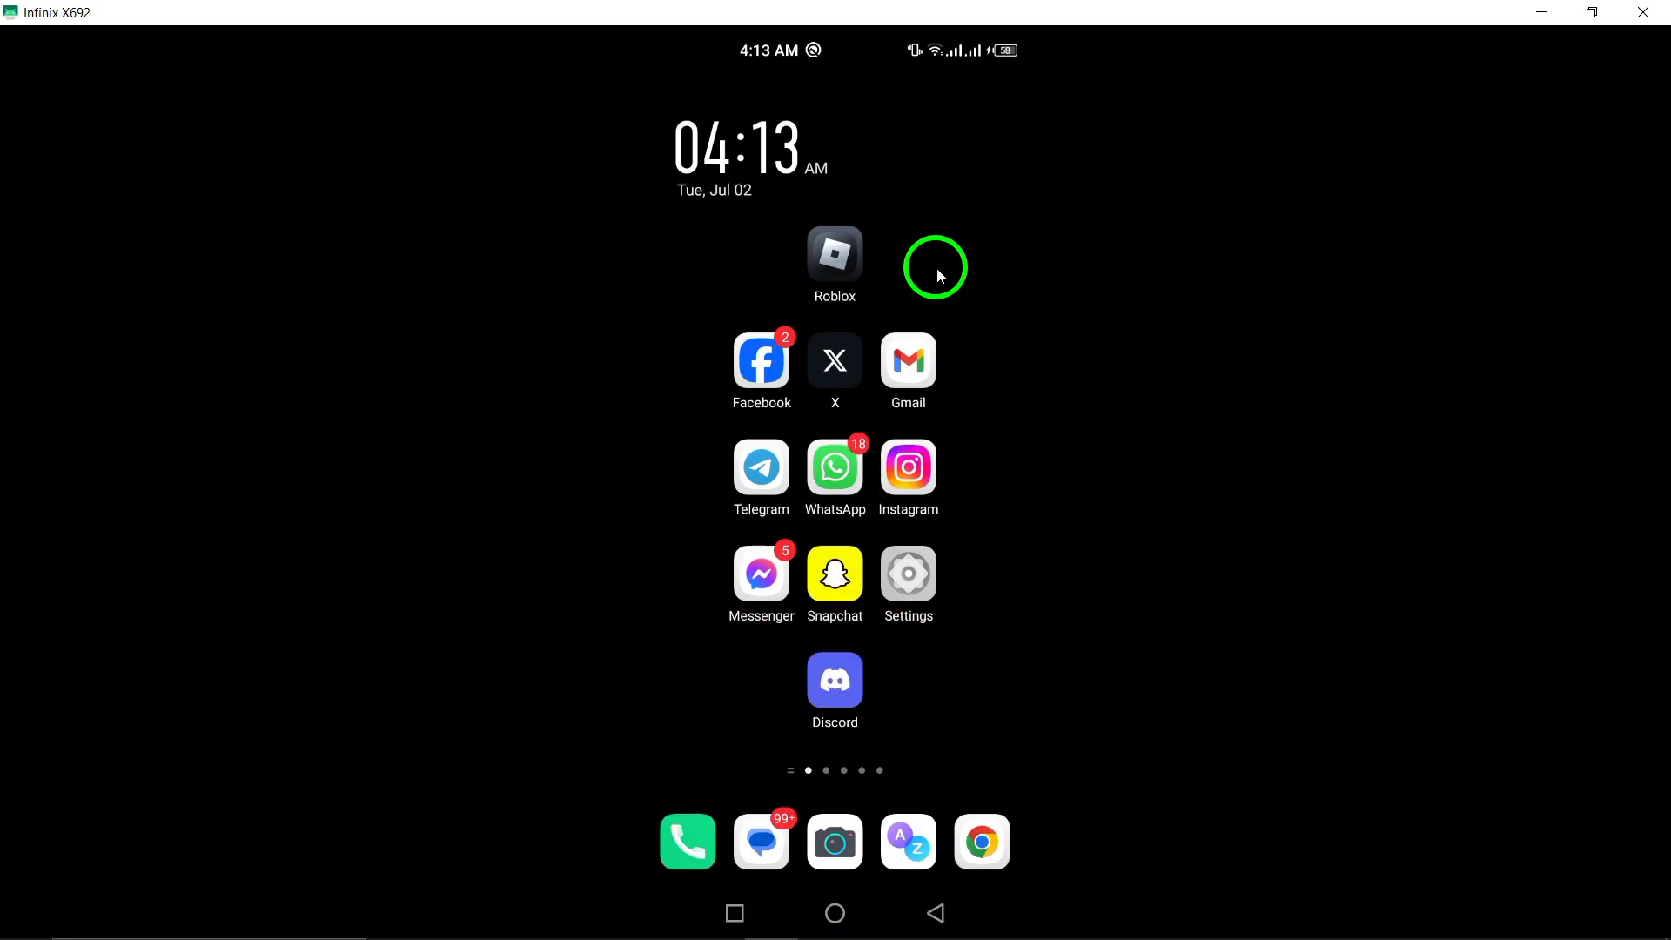
{"action": "mouse_move", "coordinate": [821, 522]}
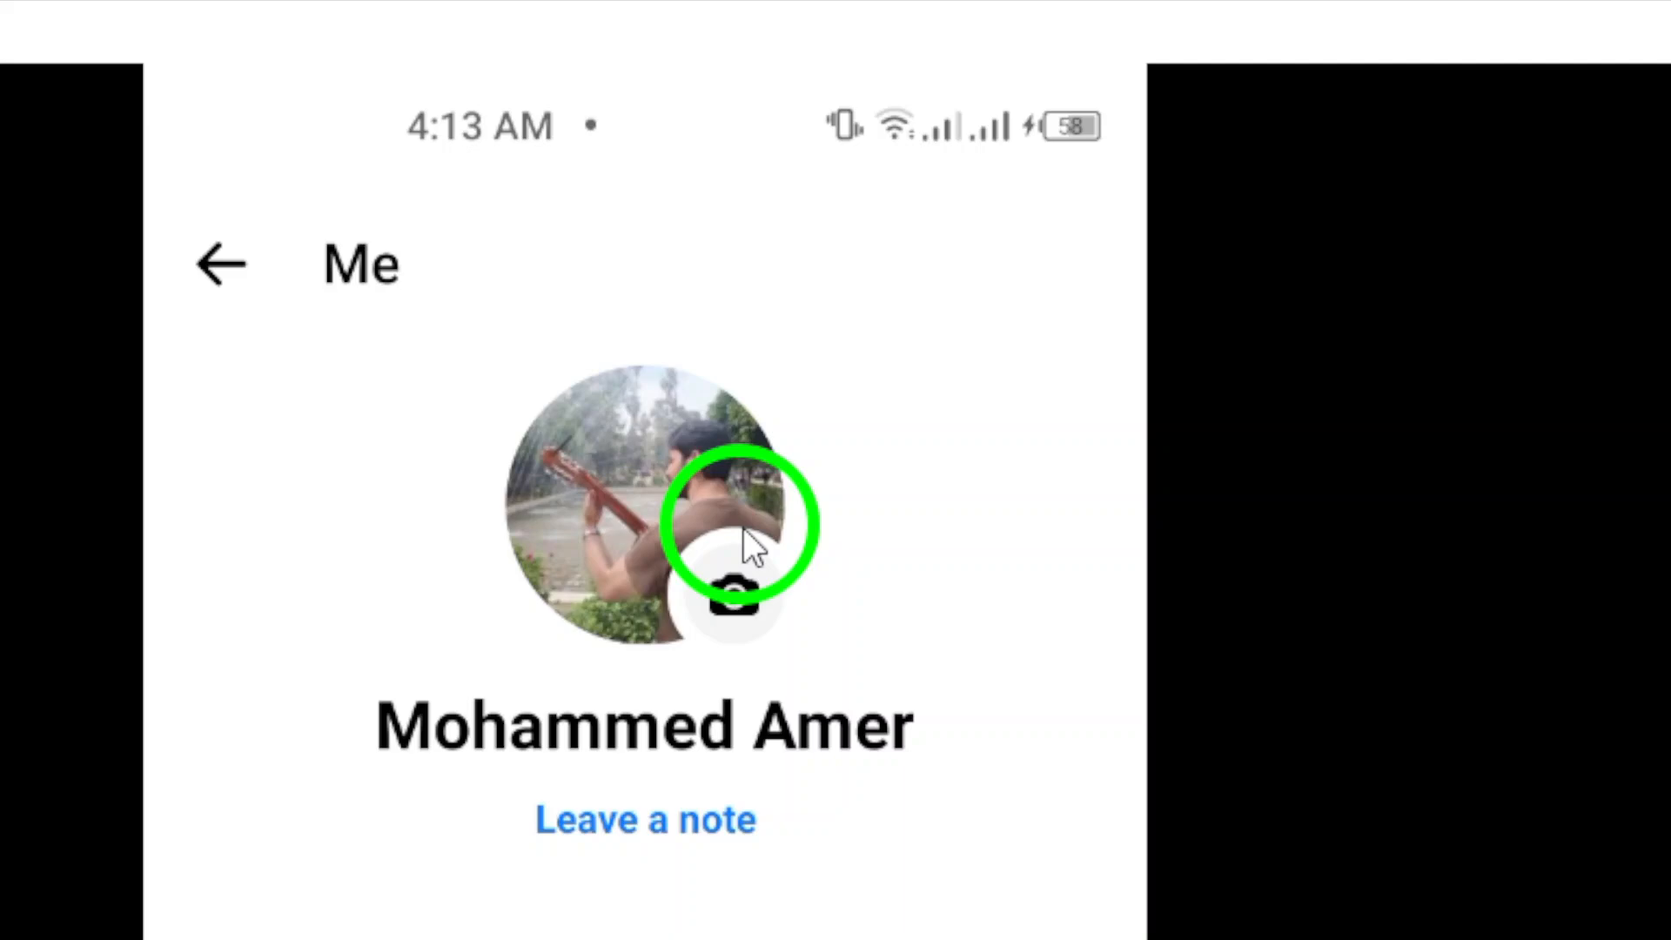
- Scroll Messenger's Me page to Accounts Center, then open Messenger's App Info from the home screen
{"action": "scroll", "scroll_direction": "down", "scroll_amount": 3}
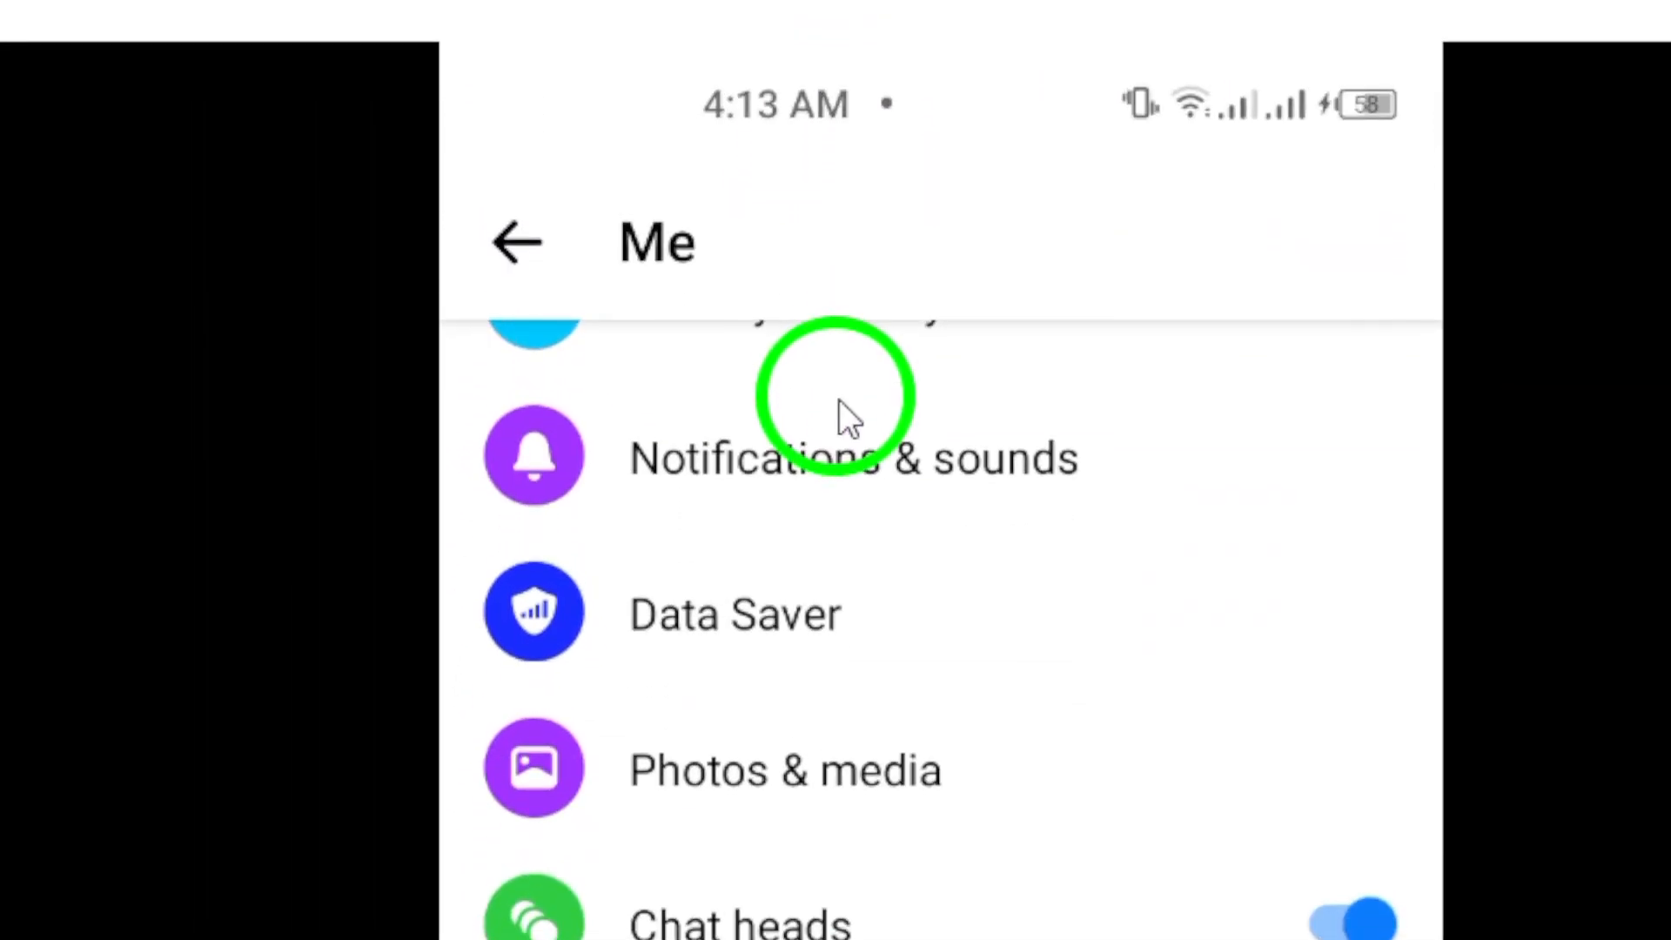
{"action": "scroll", "scroll_direction": "down", "scroll_amount": 3}
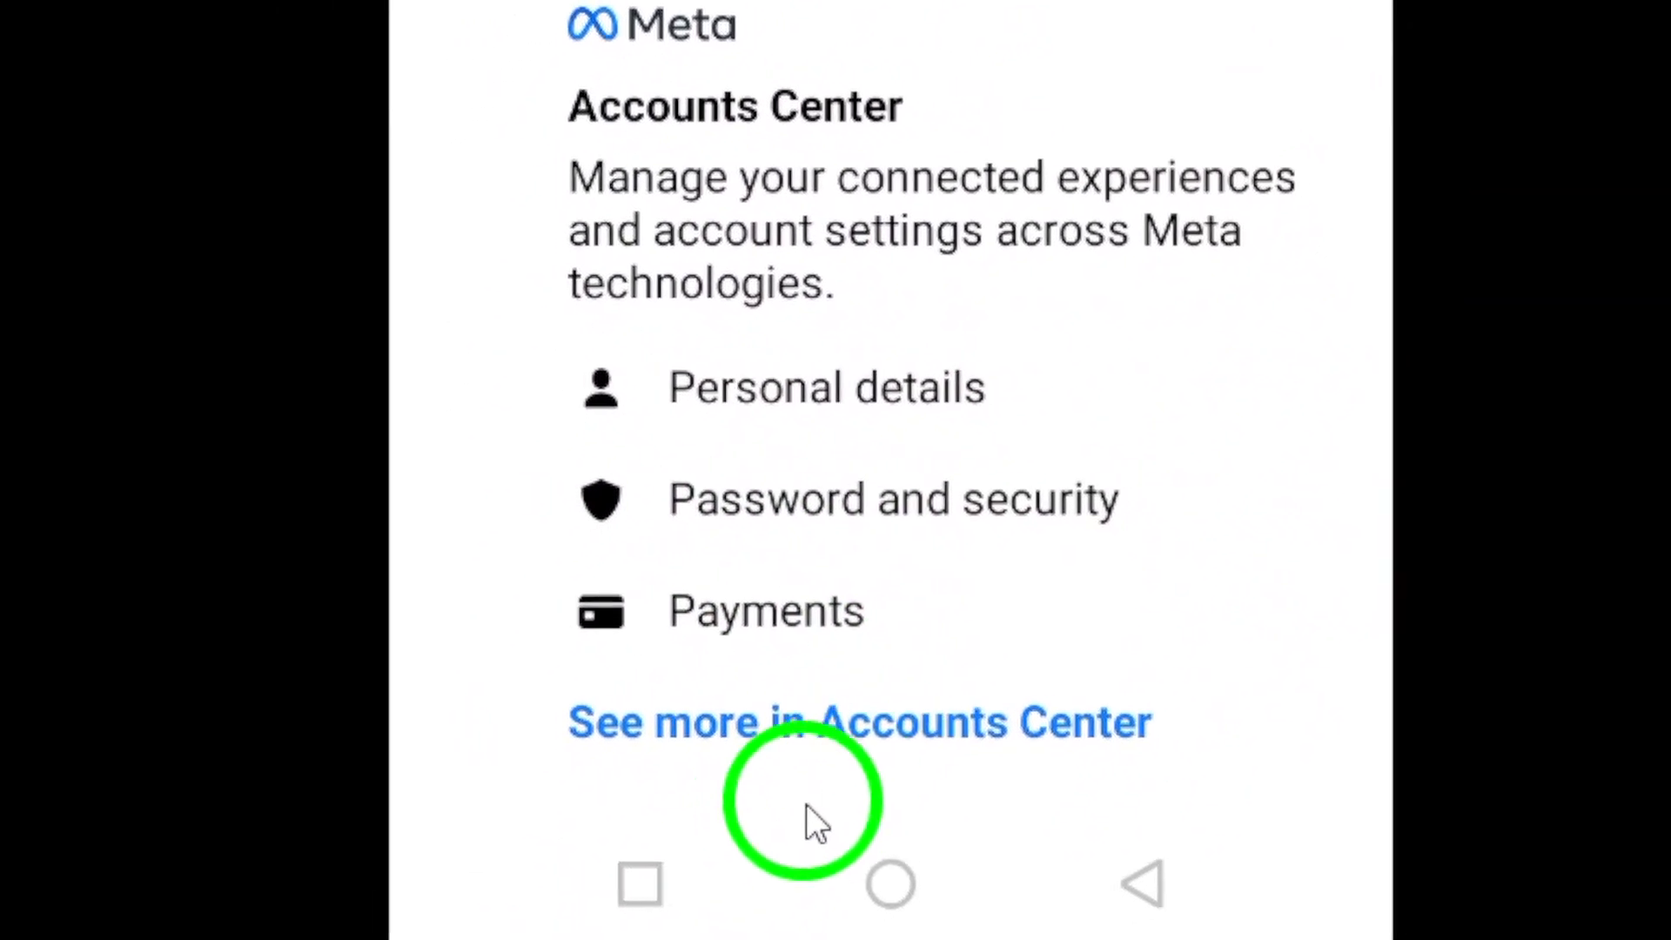
{"action": "left_click", "coordinate": [891, 882]}
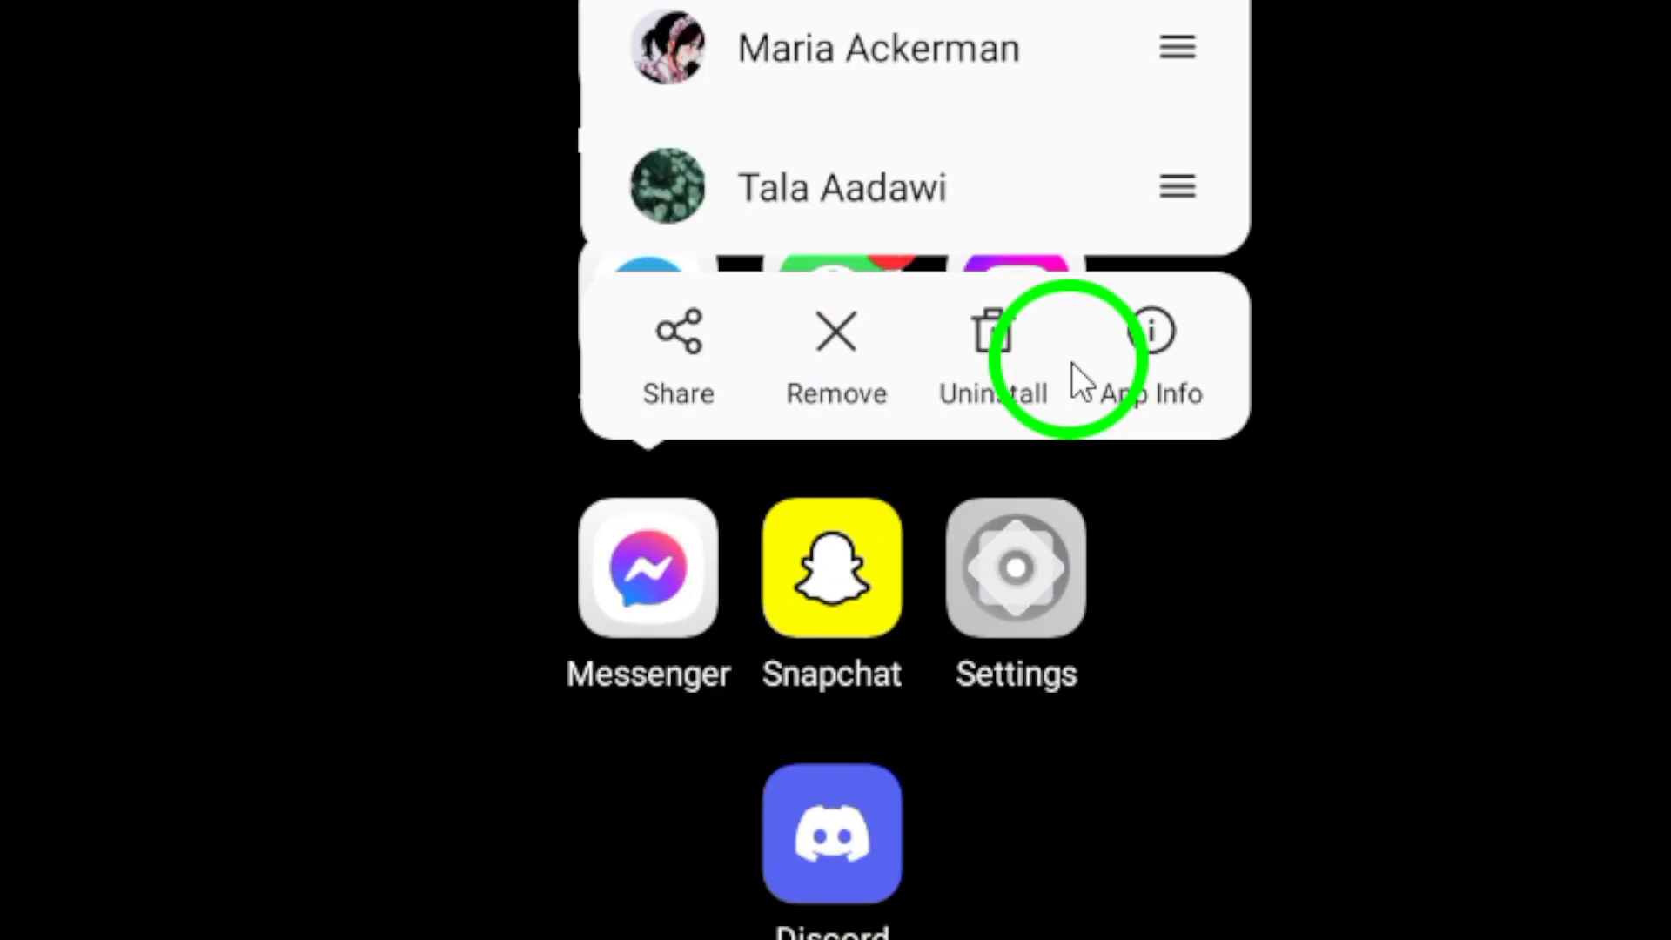
{"action": "left_click", "coordinate": [1150, 352]}
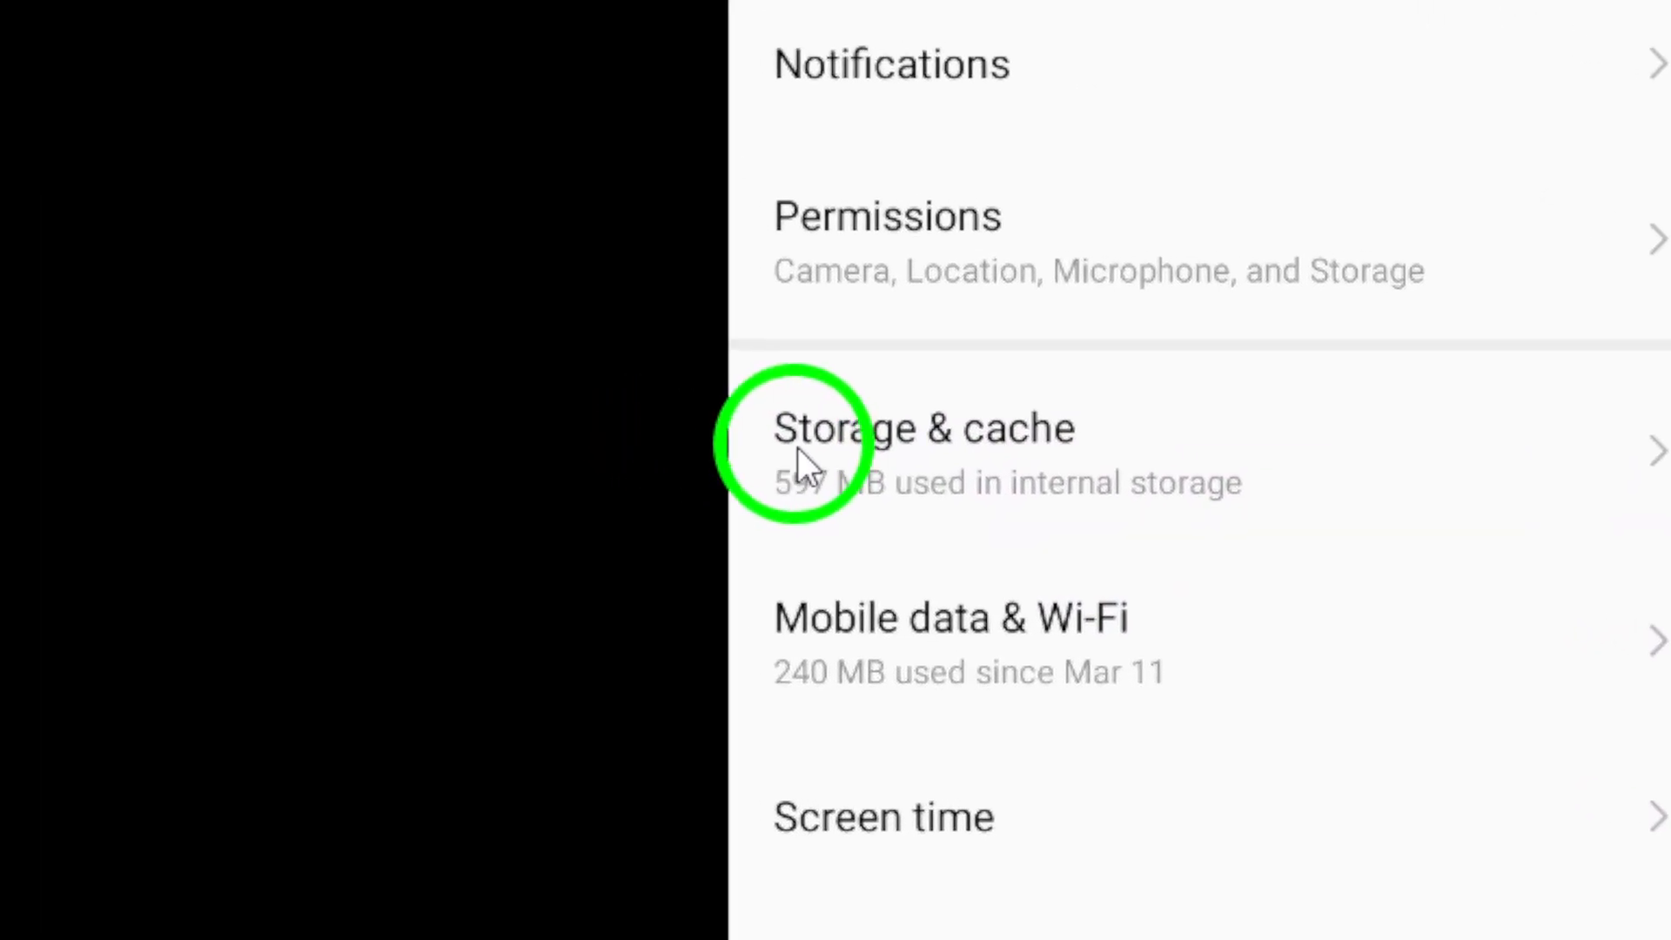
{"action": "left_click", "coordinate": [920, 428]}
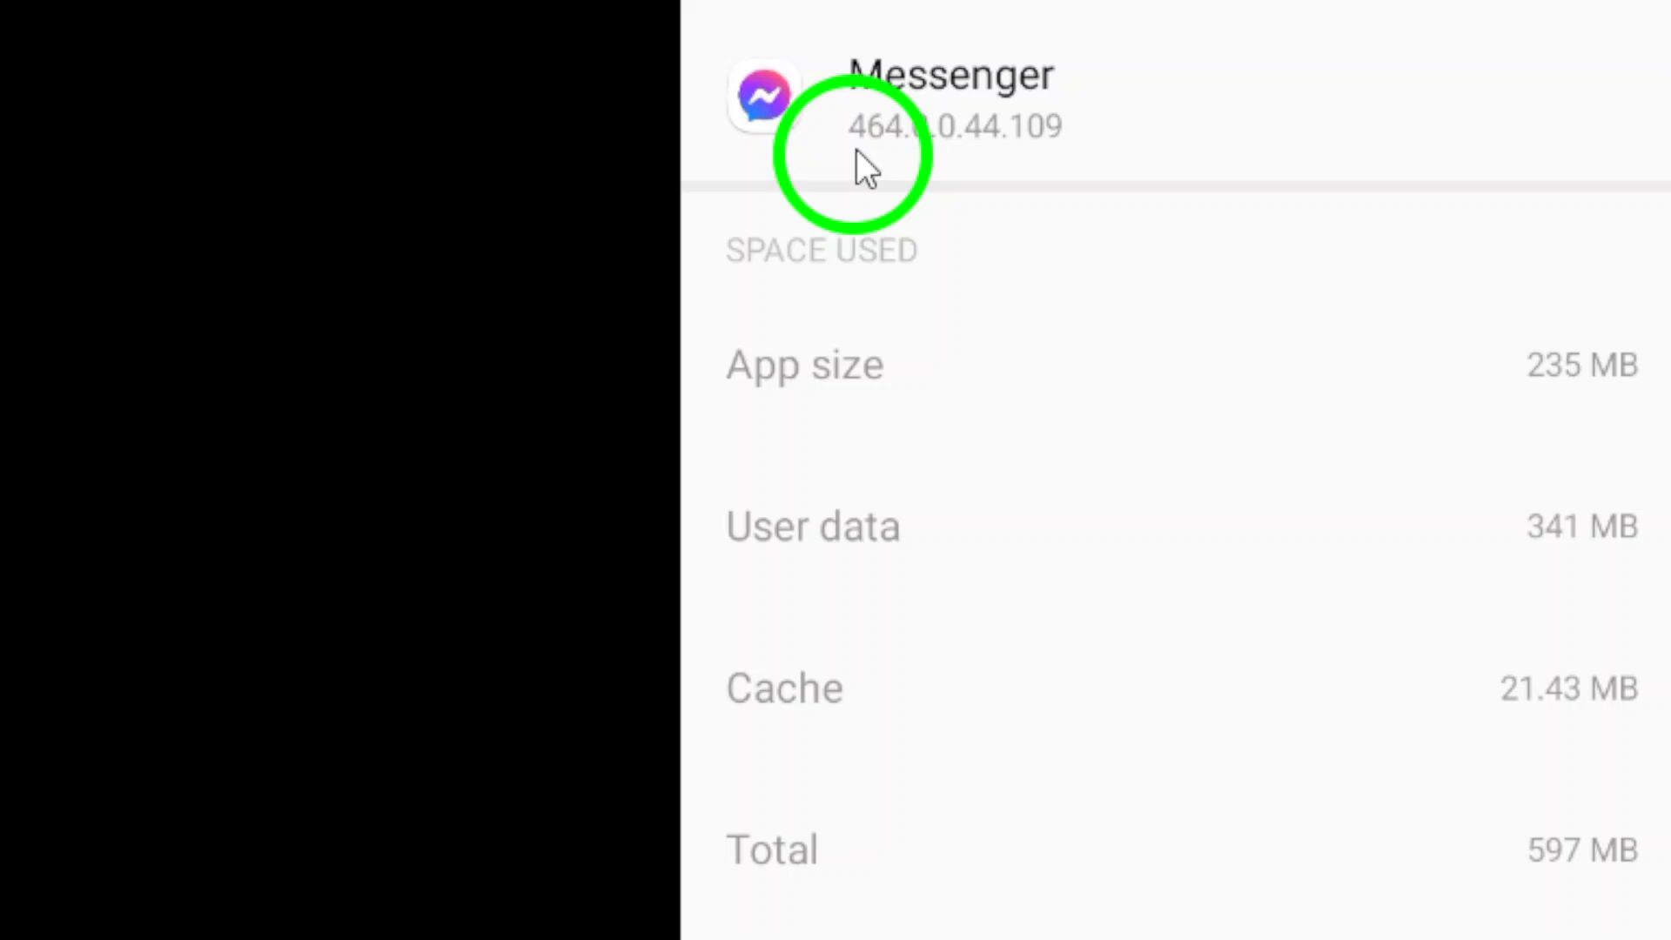
{"action": "scroll", "scroll_direction": "down", "scroll_amount": 3}
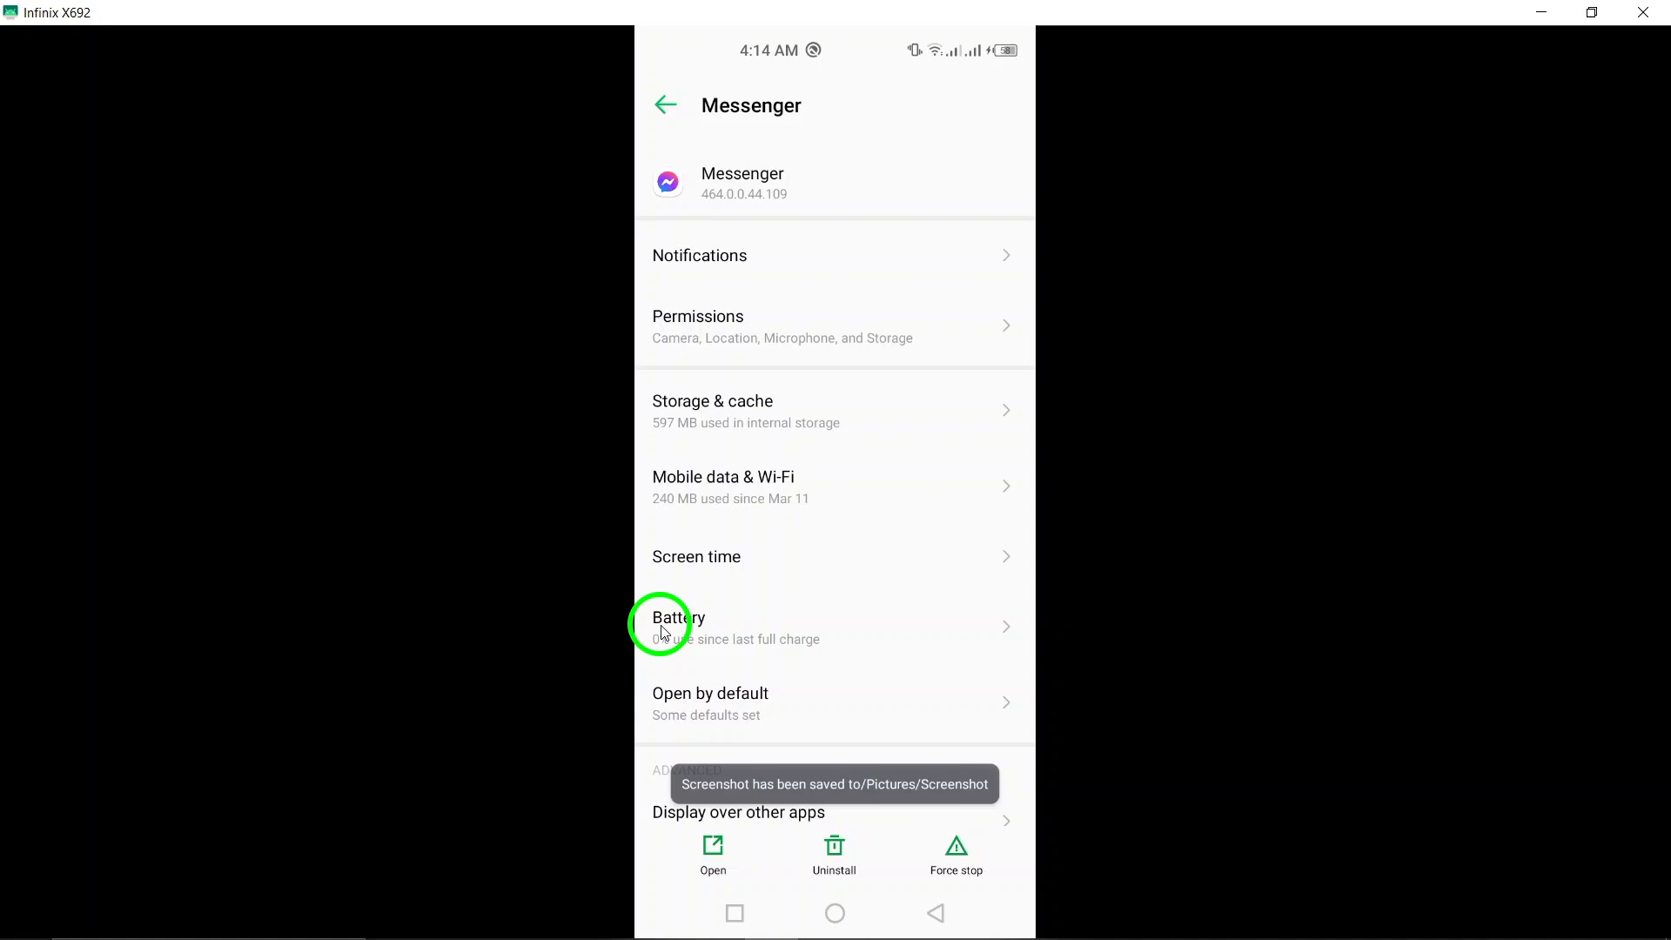
- View Messenger's battery usage (0 min active, 3 hr 56 min background), then go to recent apps
{"action": "left_click", "coordinate": [678, 626]}
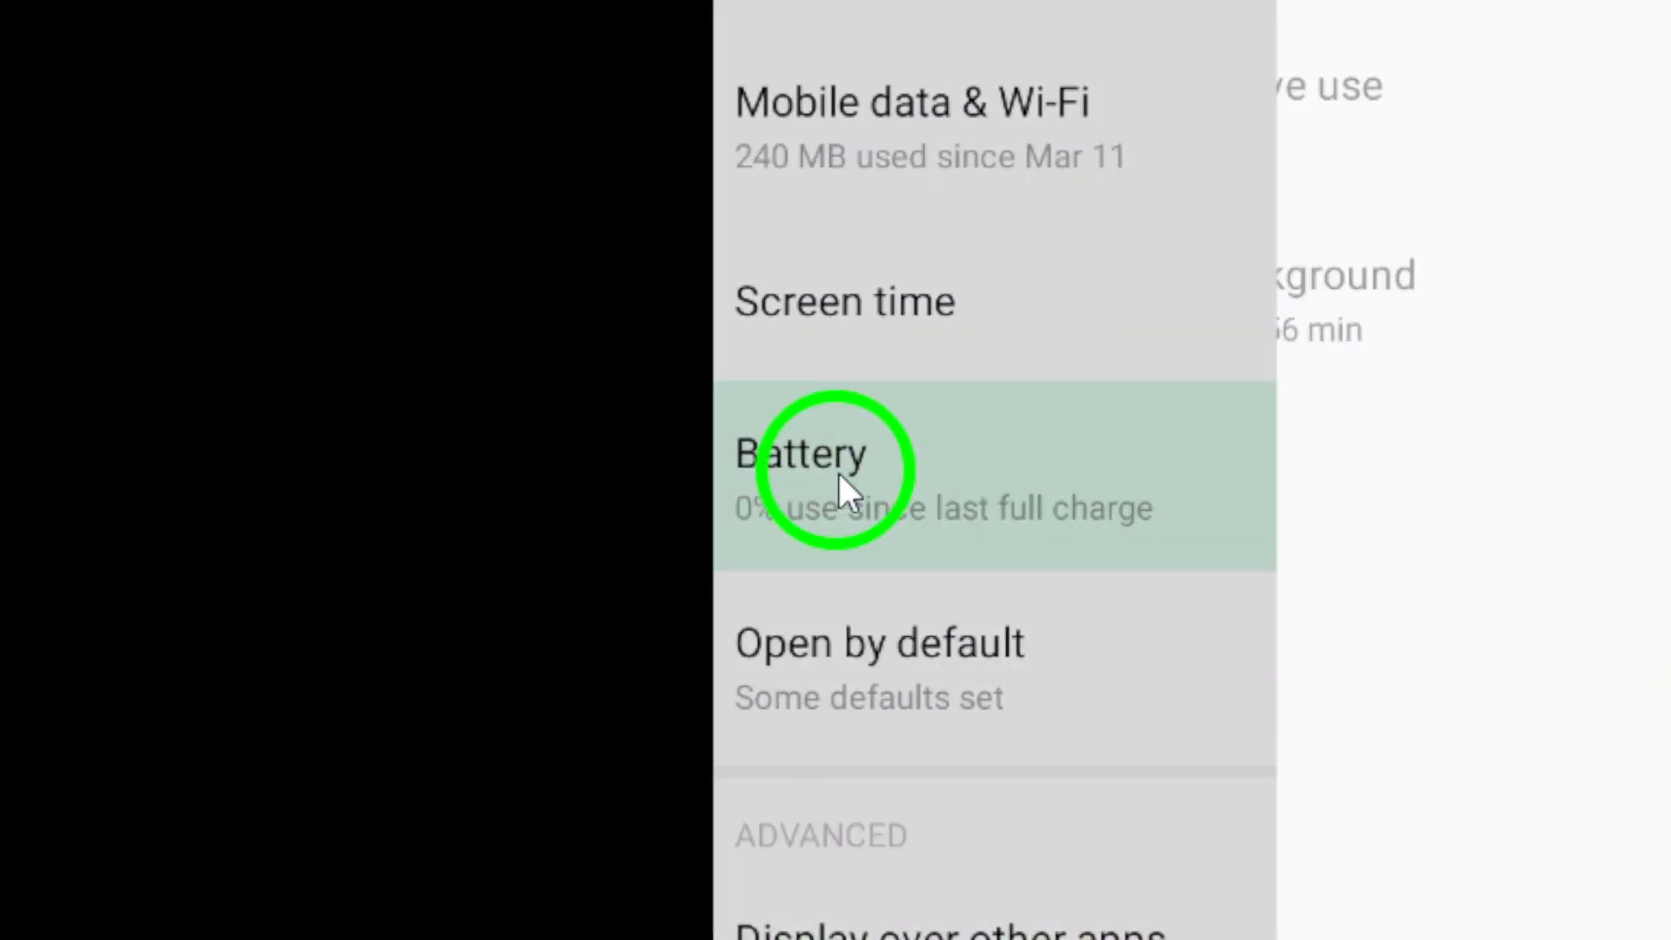
{"action": "left_click", "coordinate": [804, 469]}
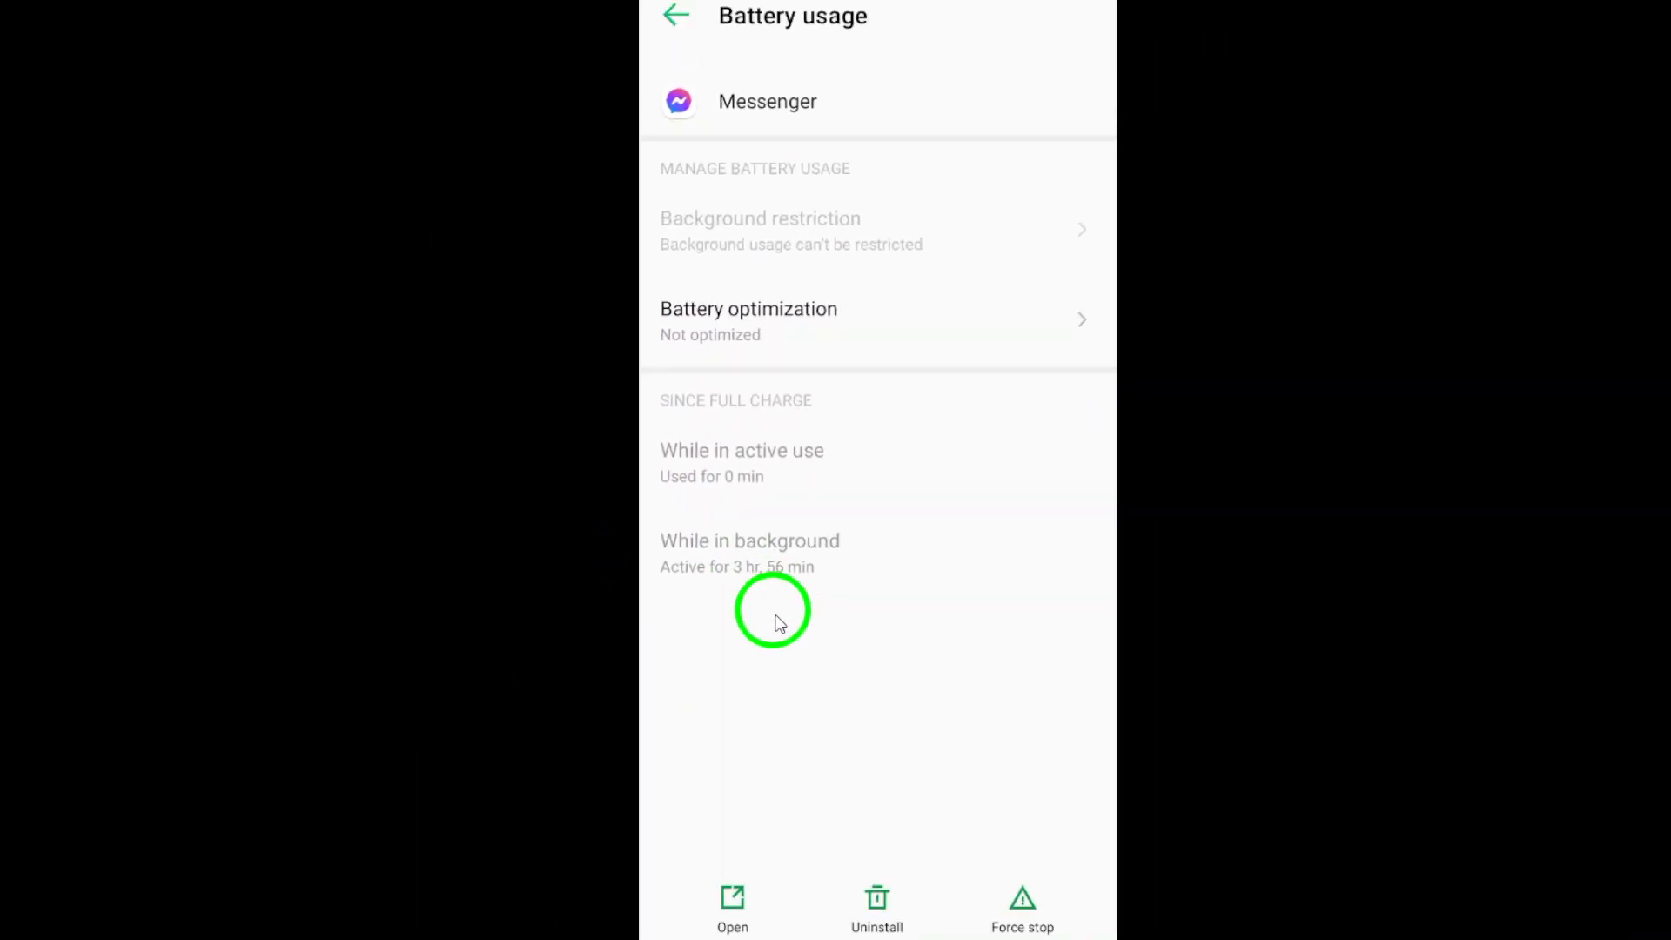
{"action": "left_click", "coordinate": [931, 913]}
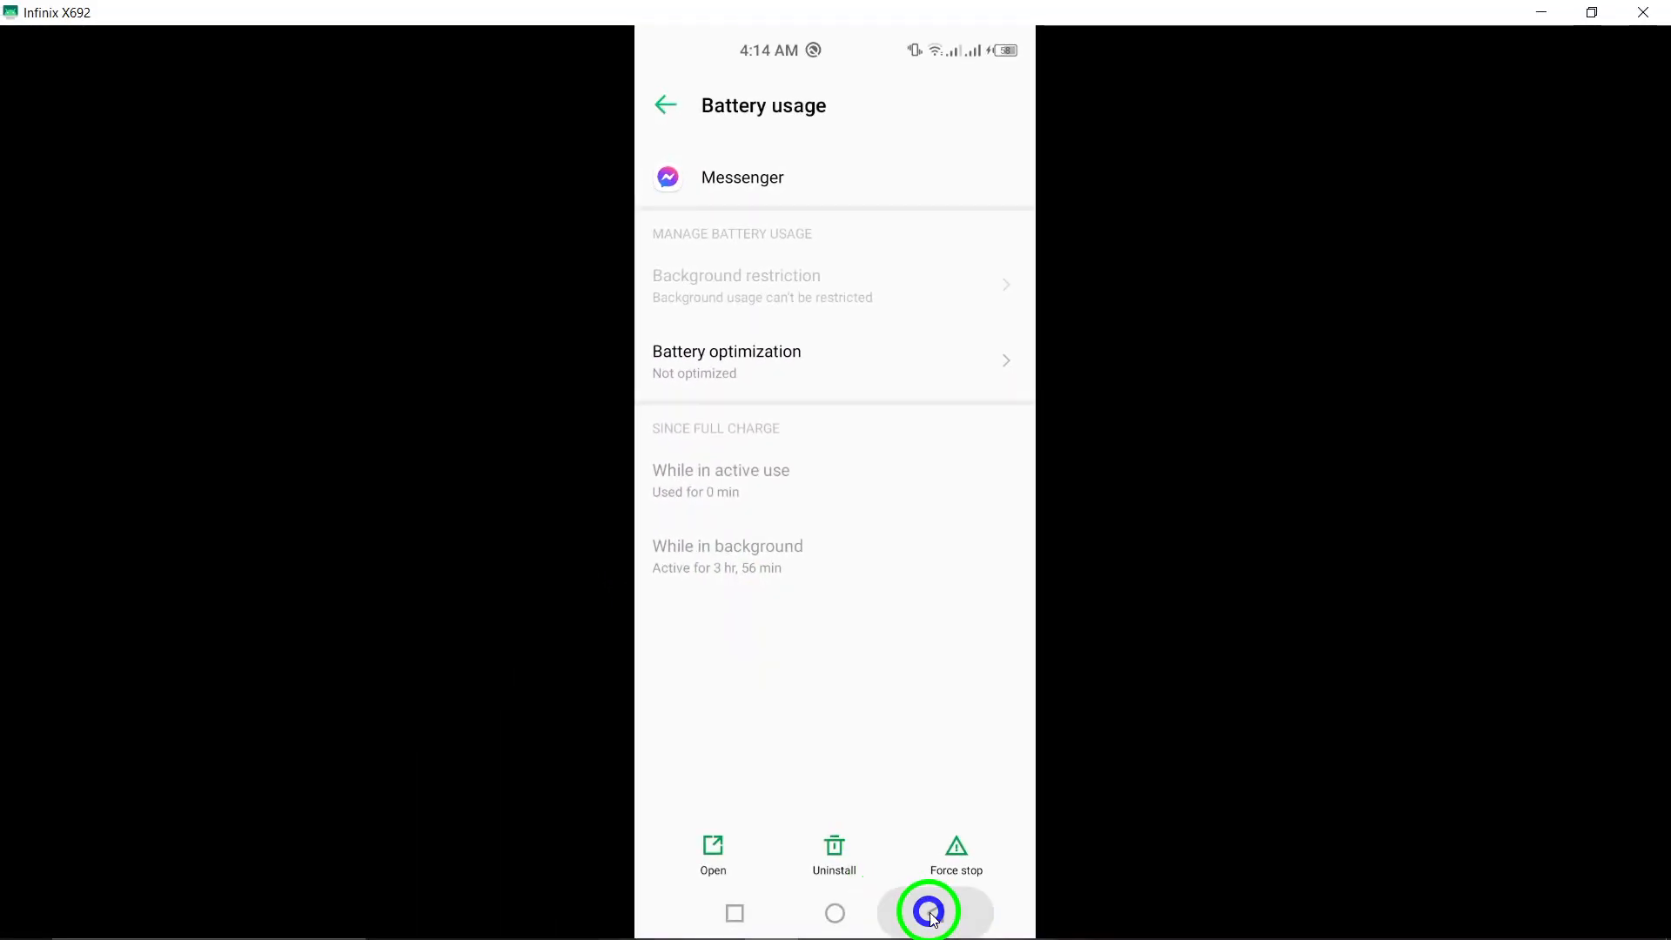
{"action": "left_click", "coordinate": [928, 912]}
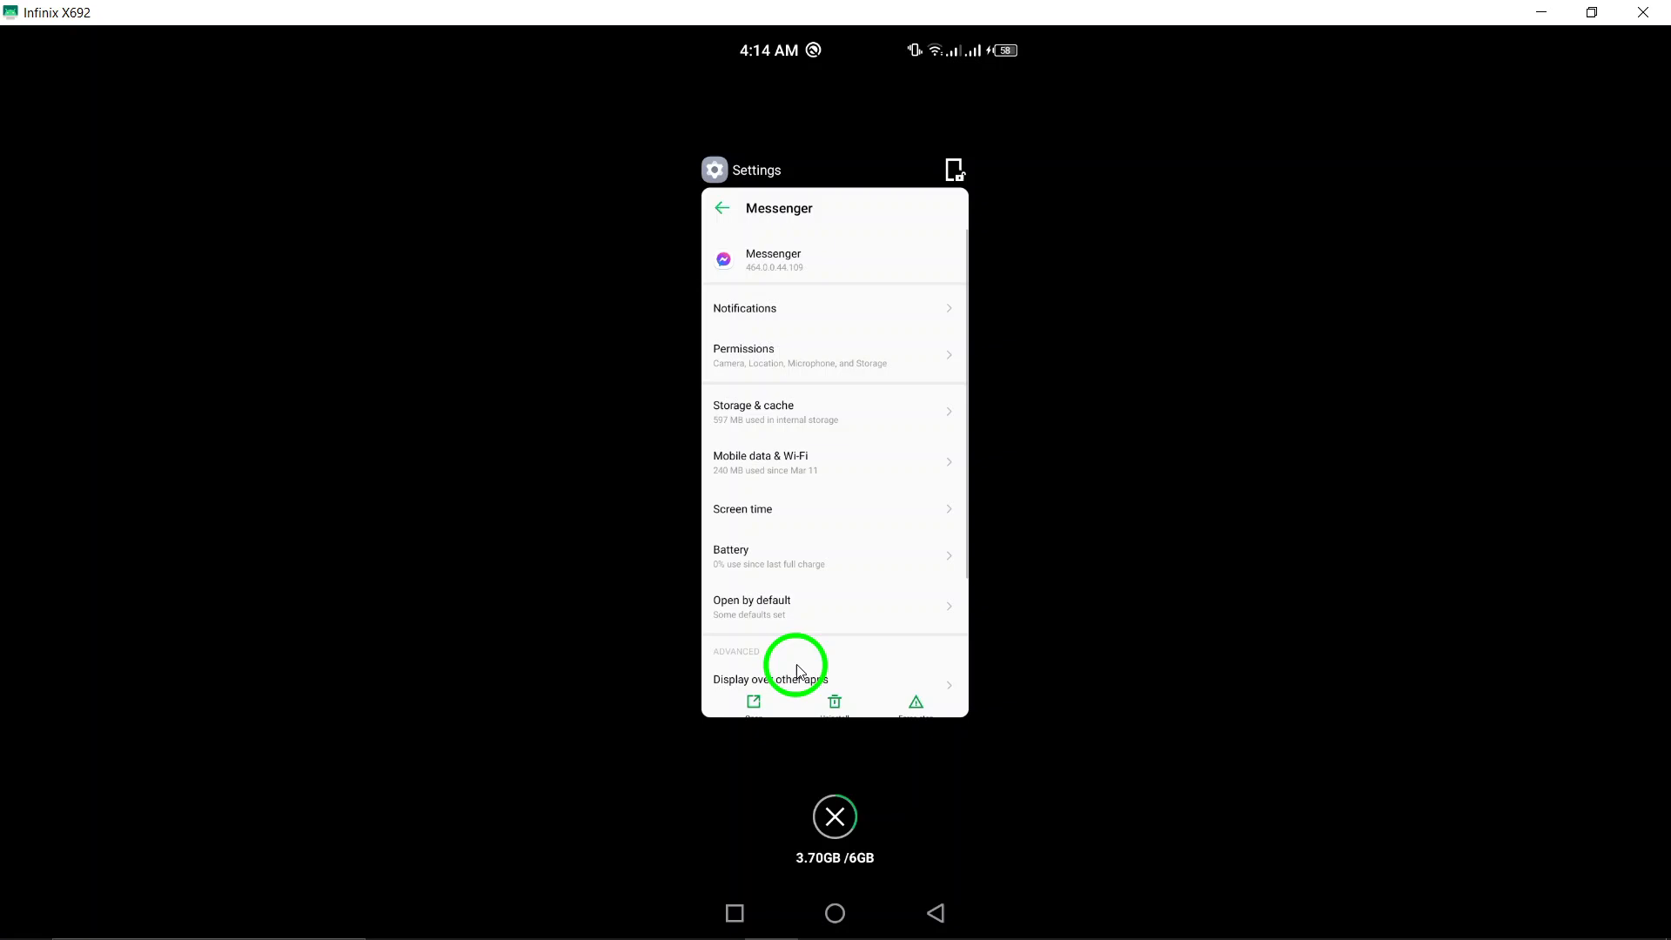